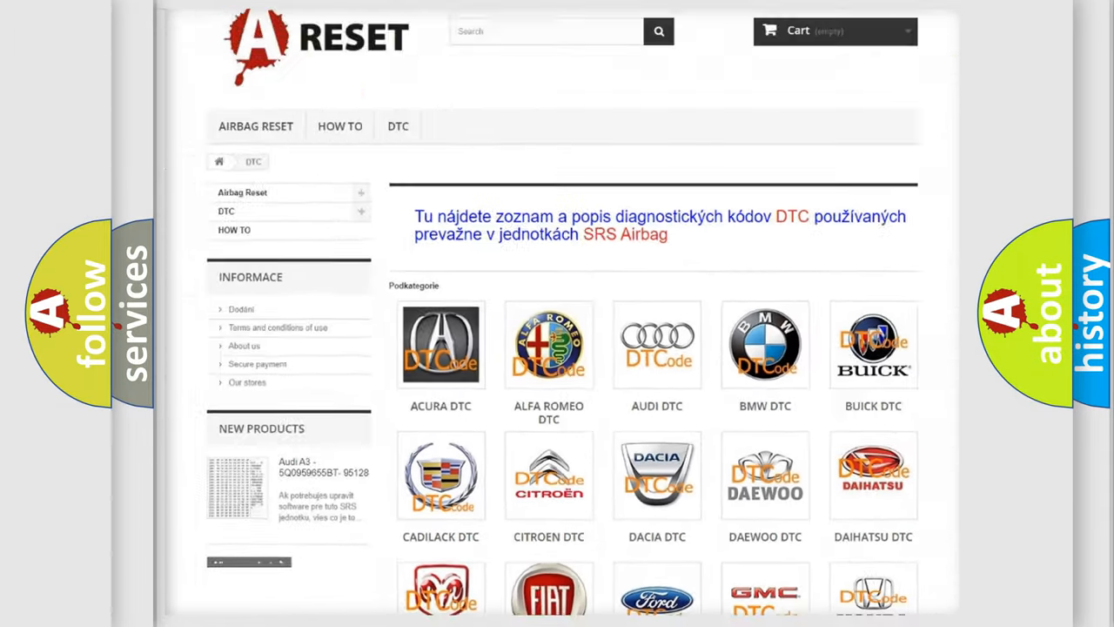
scroll("down", 3)
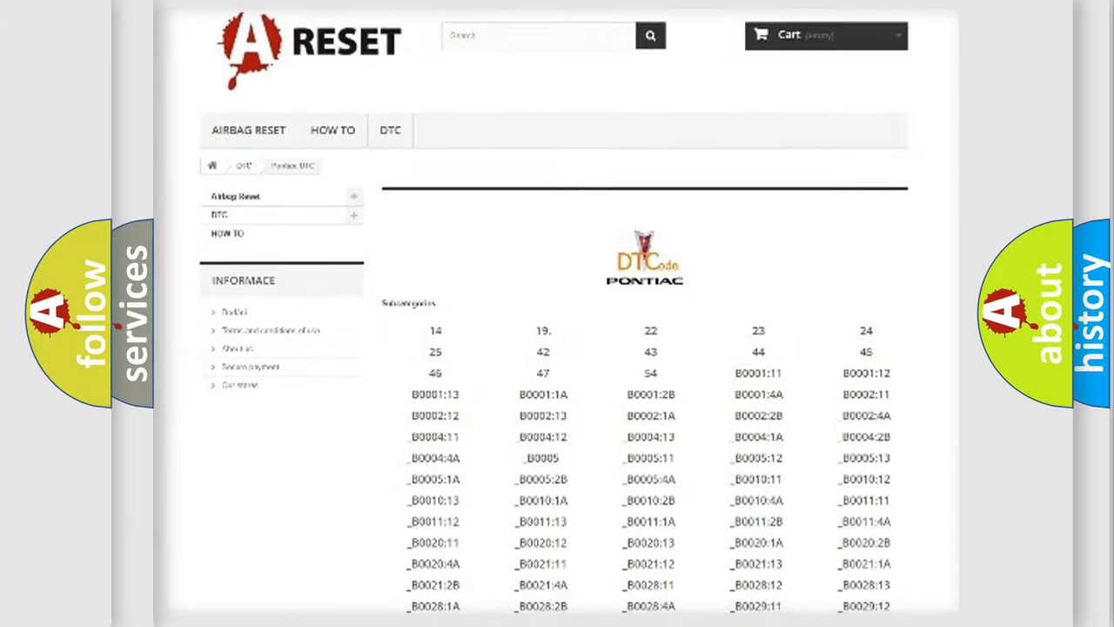
scroll("down", 3)
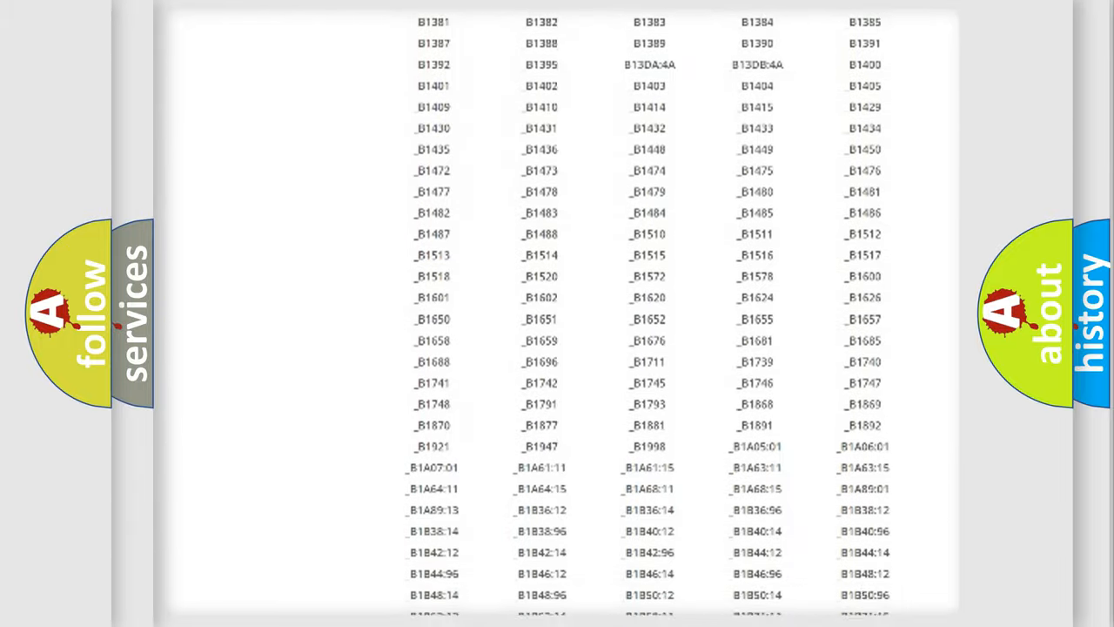
scroll("up", 3)
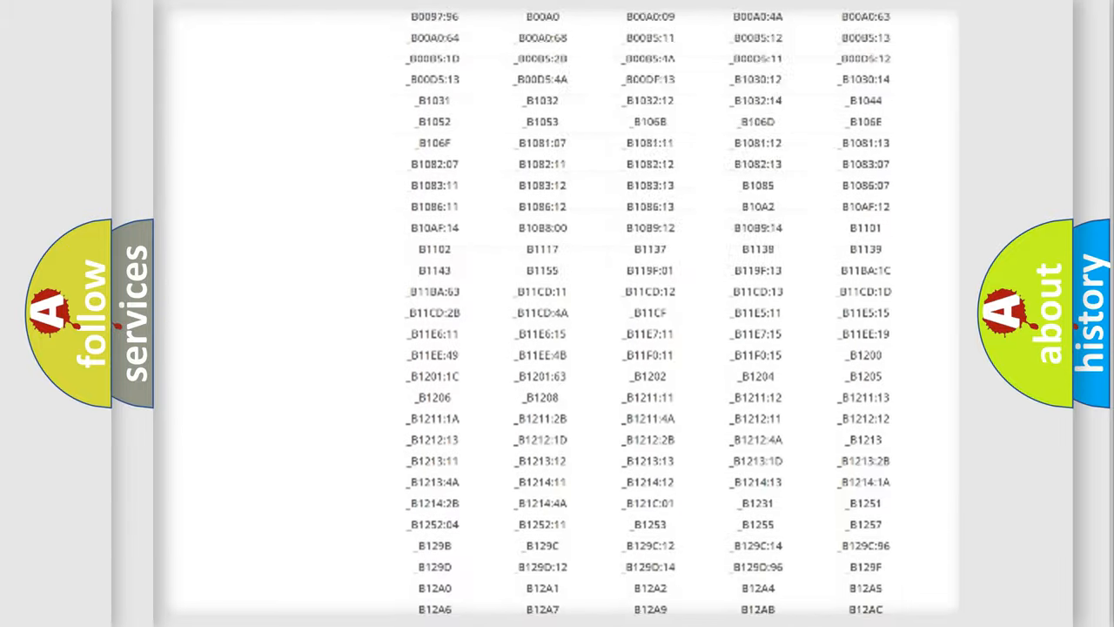
scroll("up", 3)
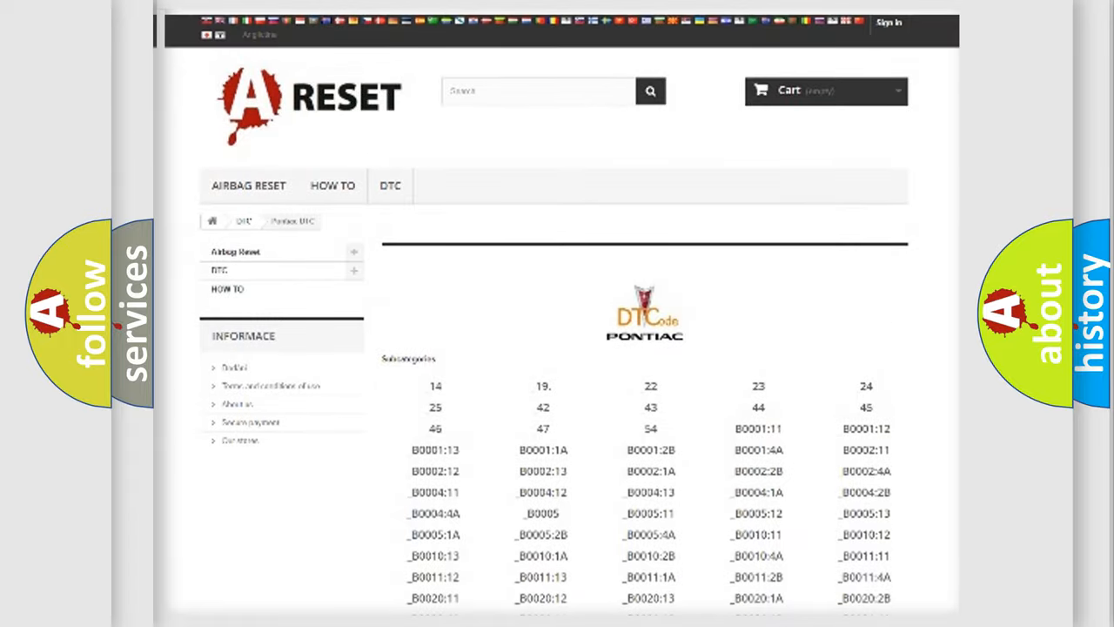